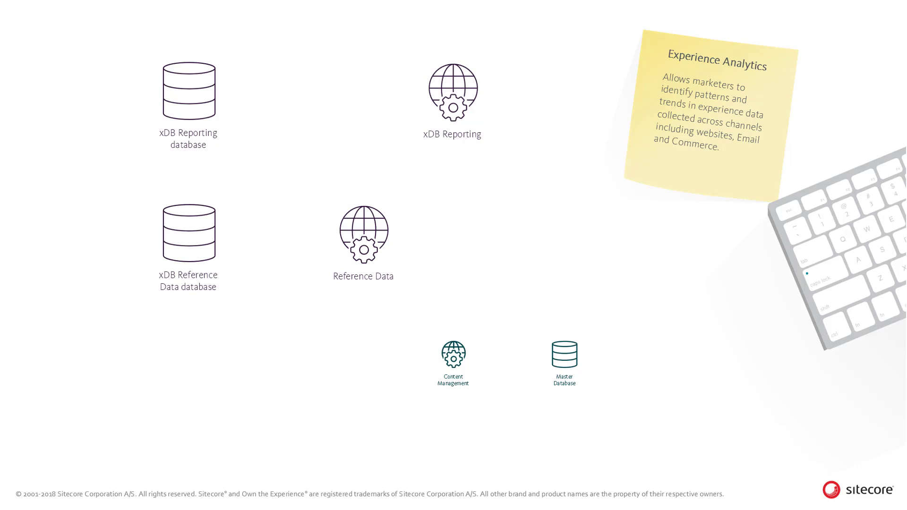
left_click(452, 353)
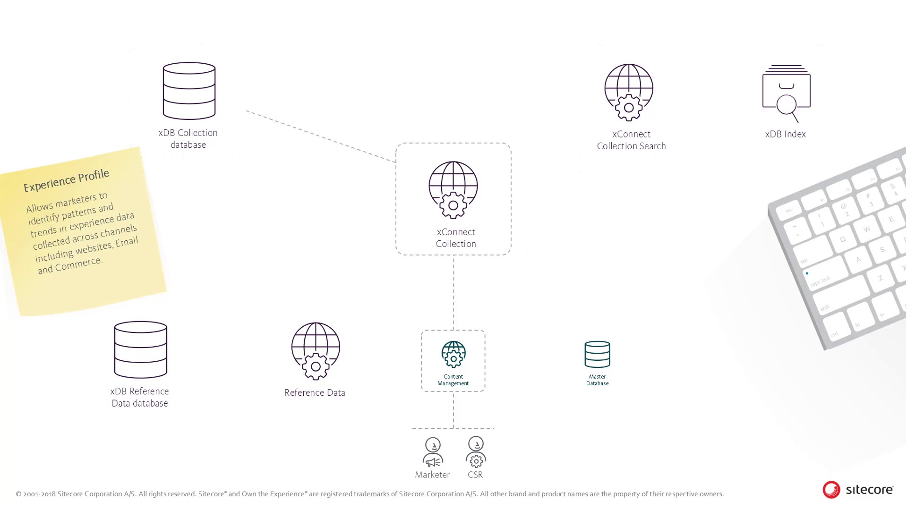
left_click(189, 91)
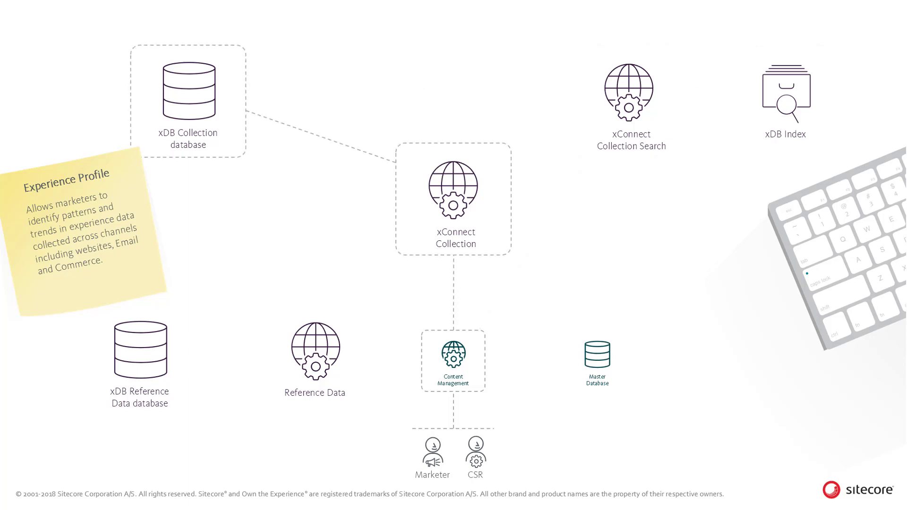